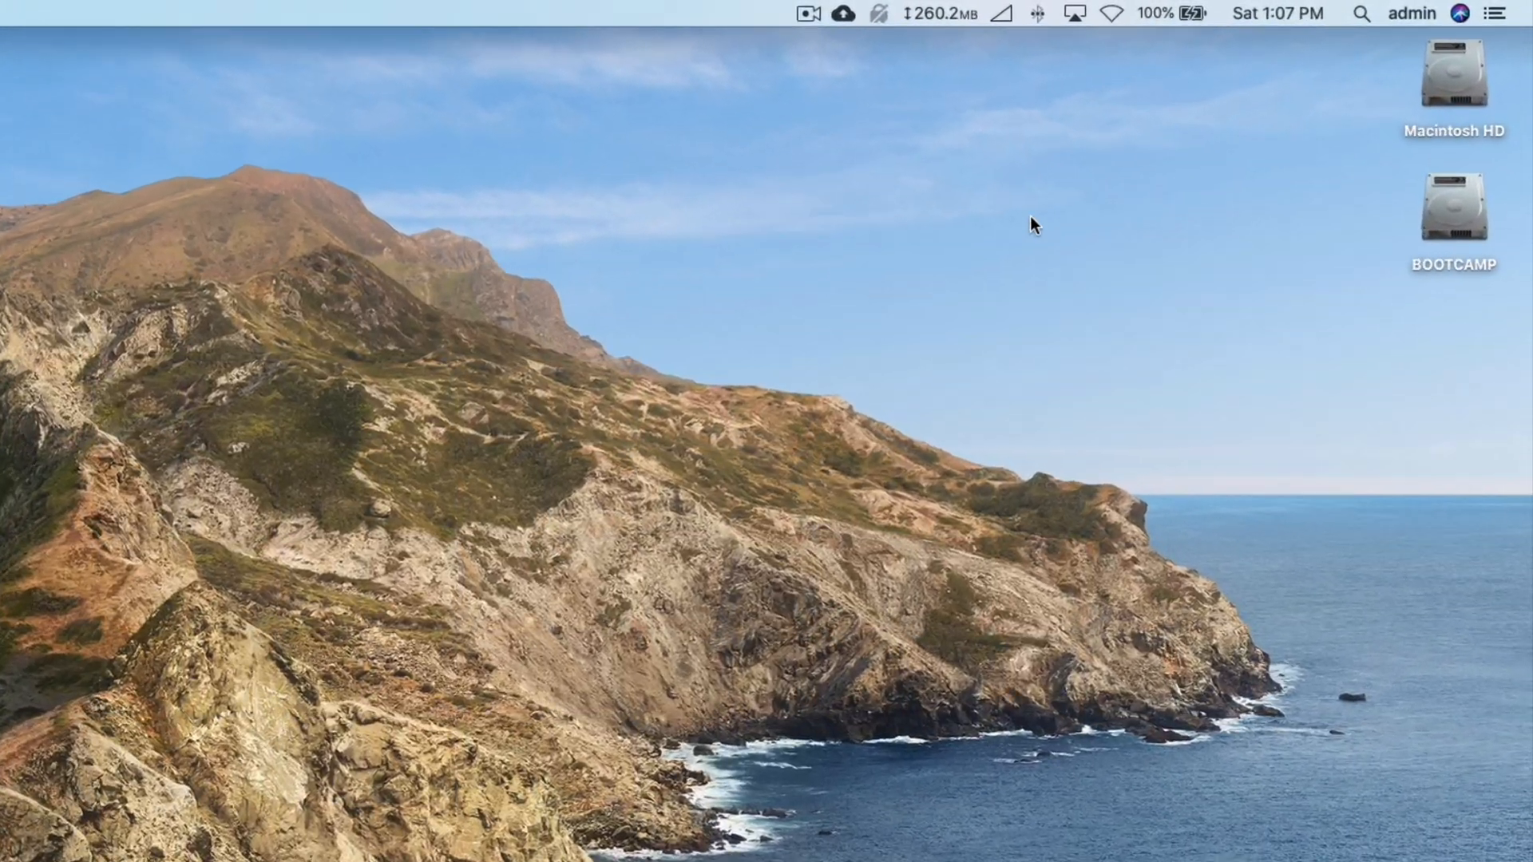
- Search Spotlight for 'Activity Monitor' and launch it
left_click(1367, 13)
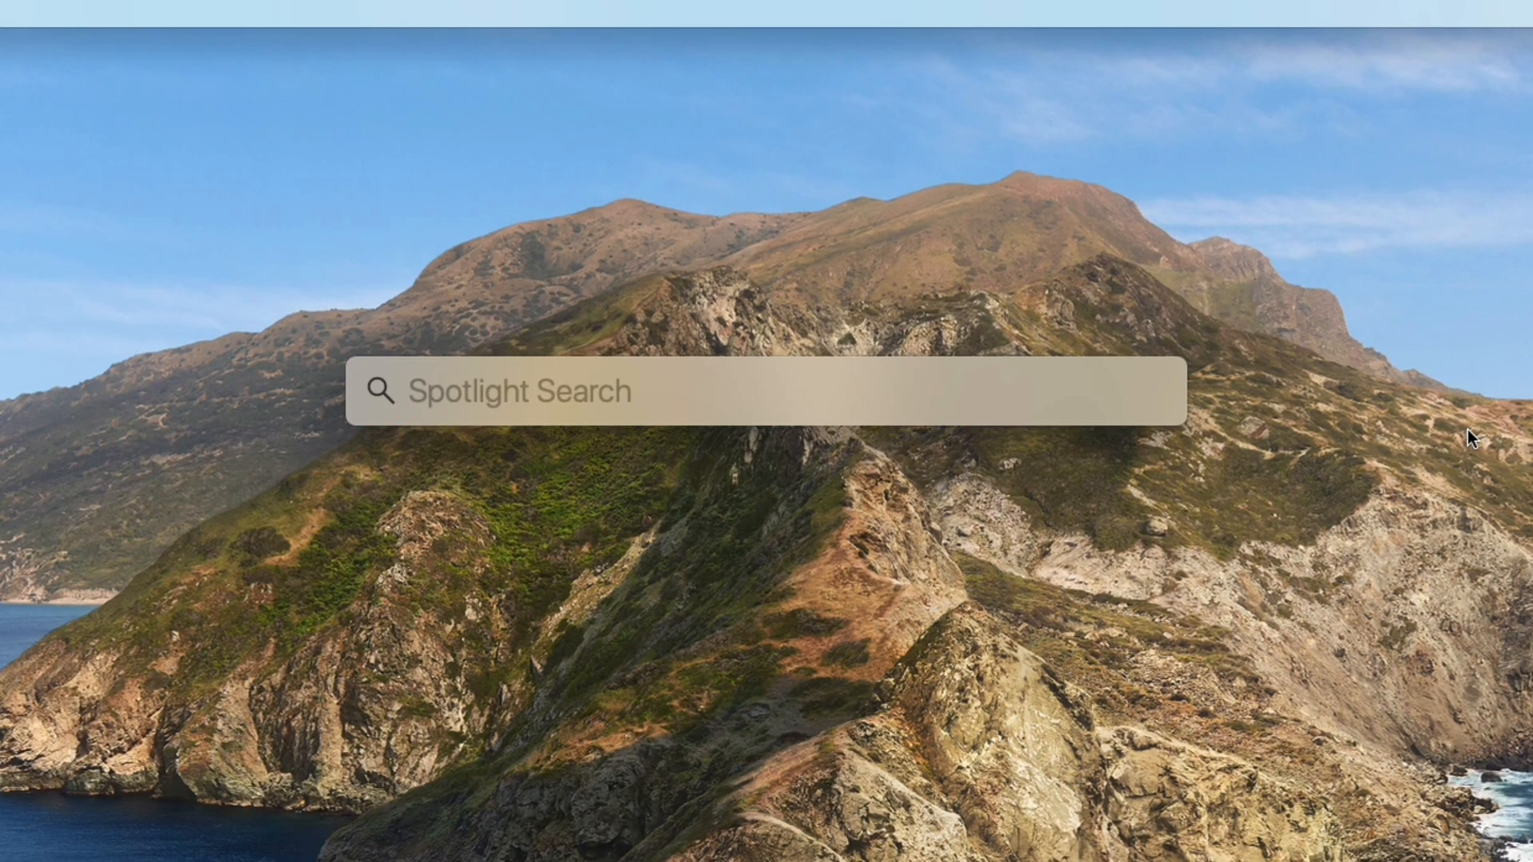
type("Activity Monitor")
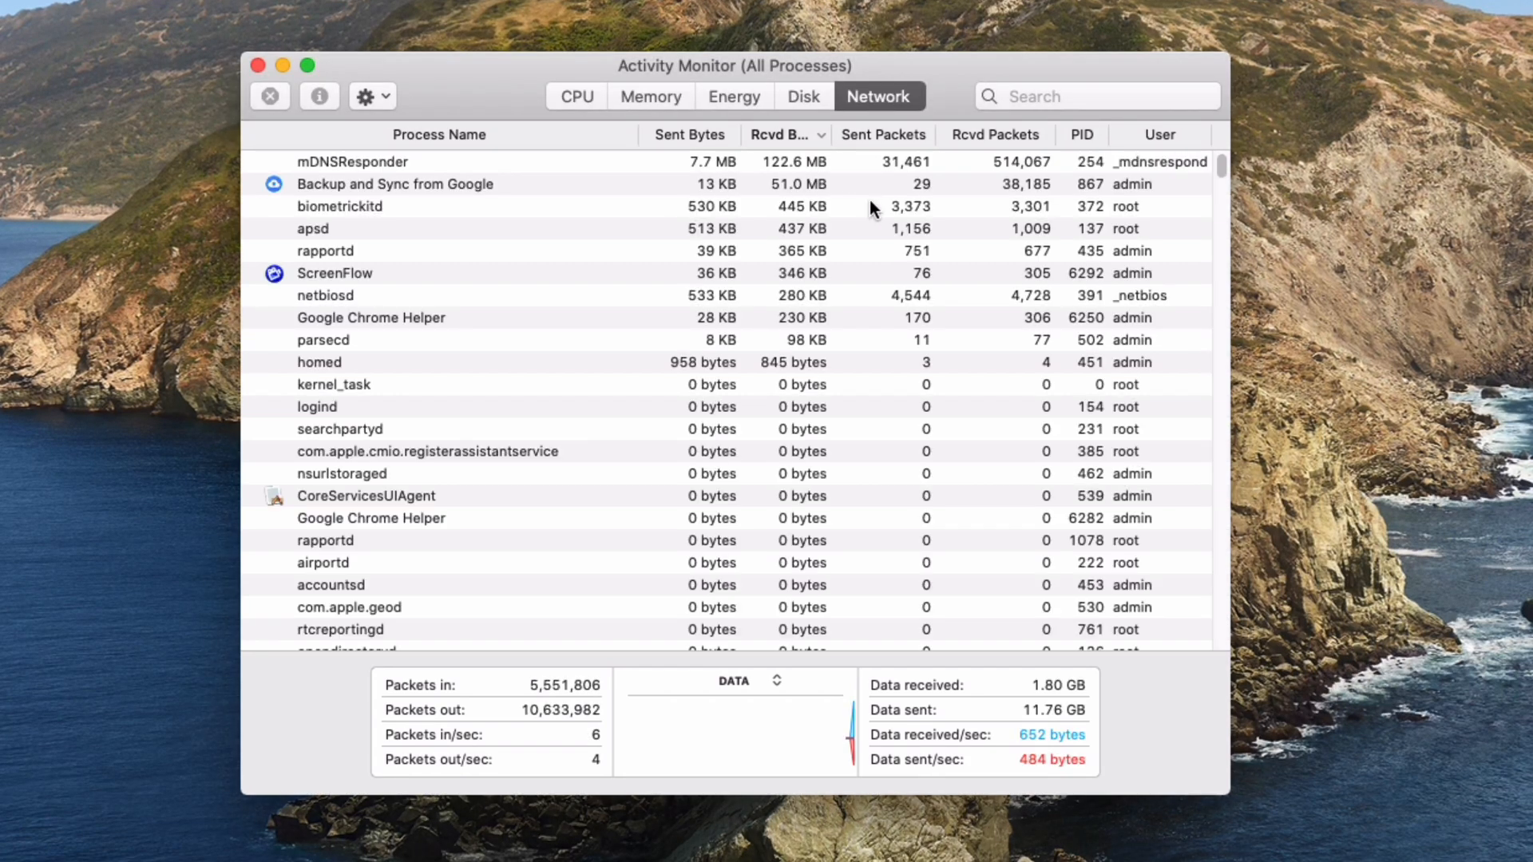
mouse_move(750, 112)
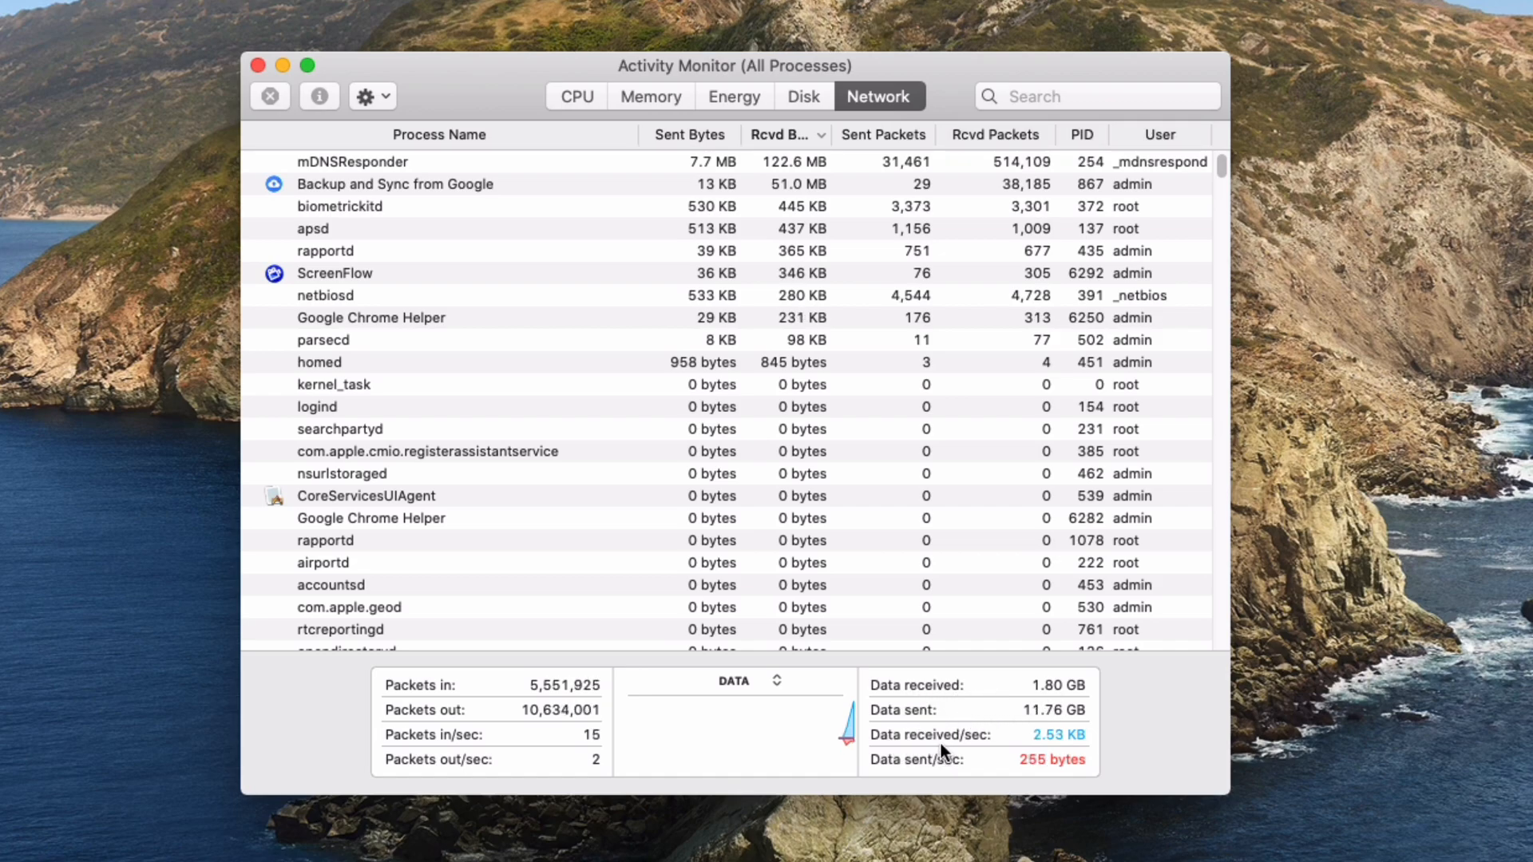
mouse_move(1078, 756)
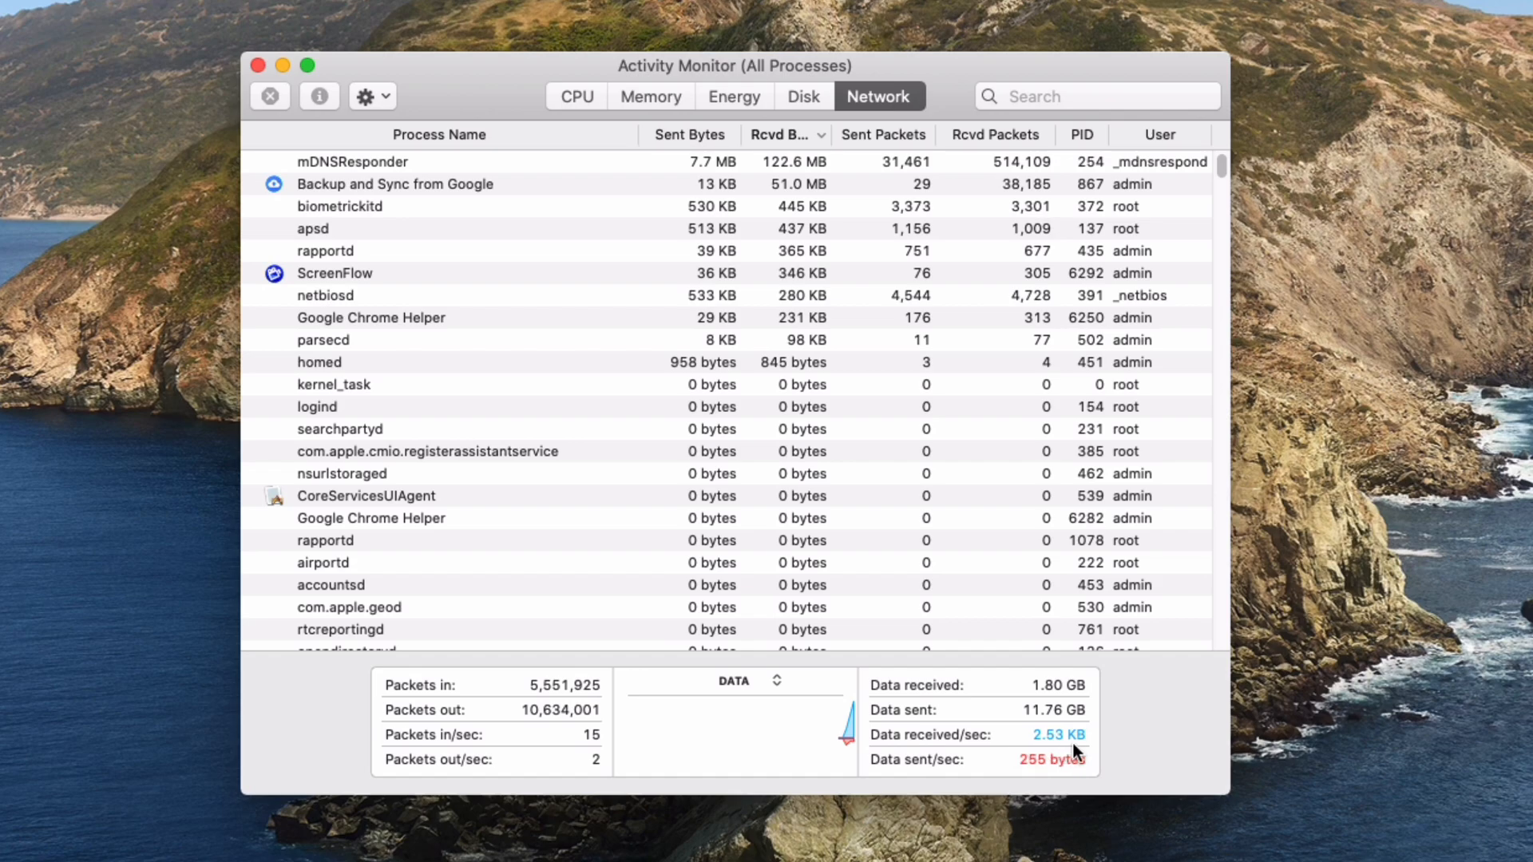
mouse_move(1024, 784)
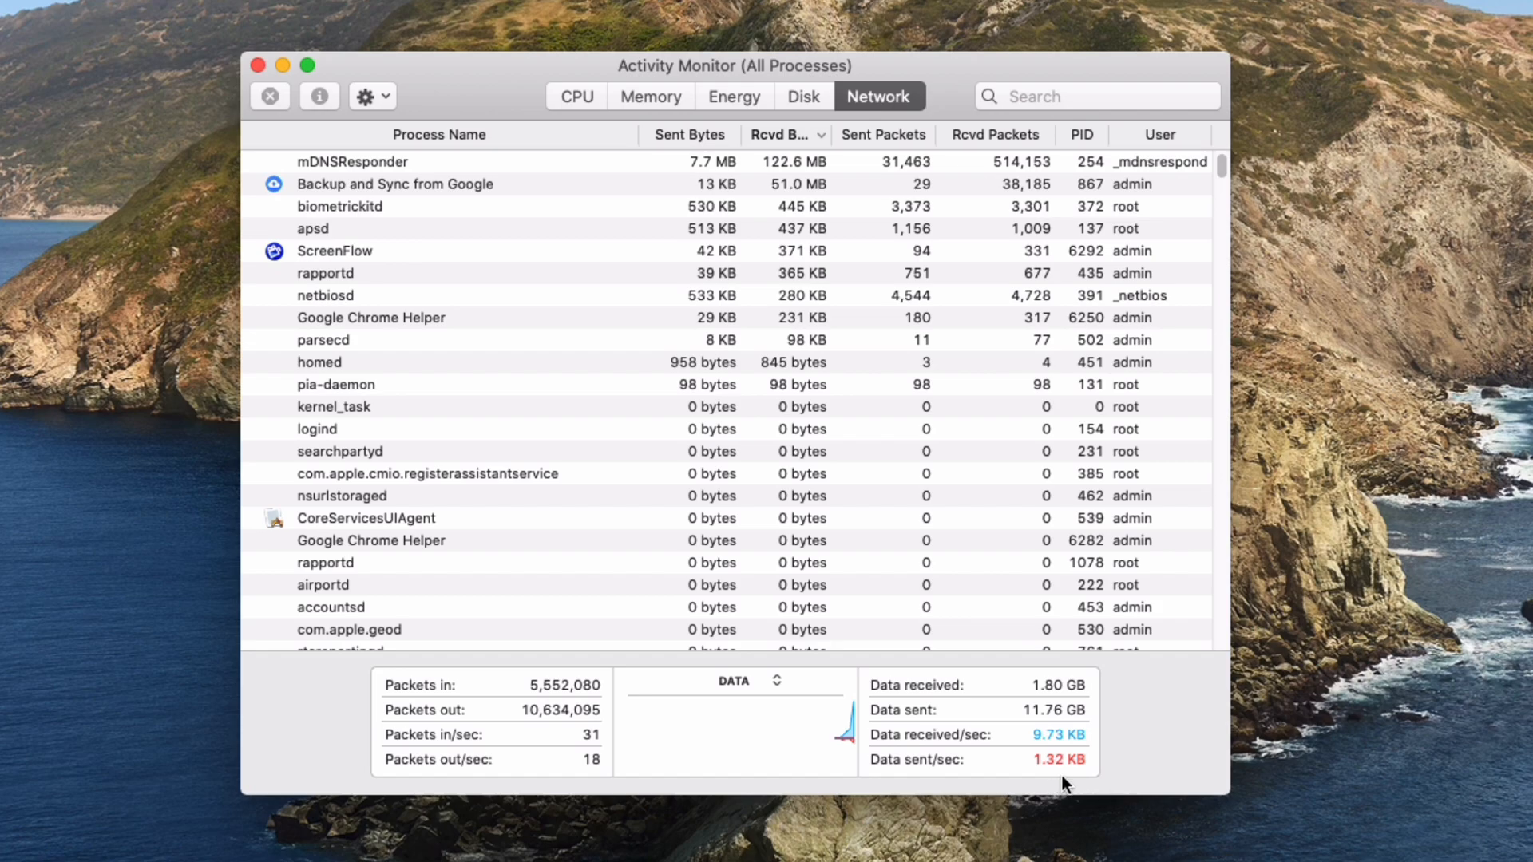
mouse_move(707, 180)
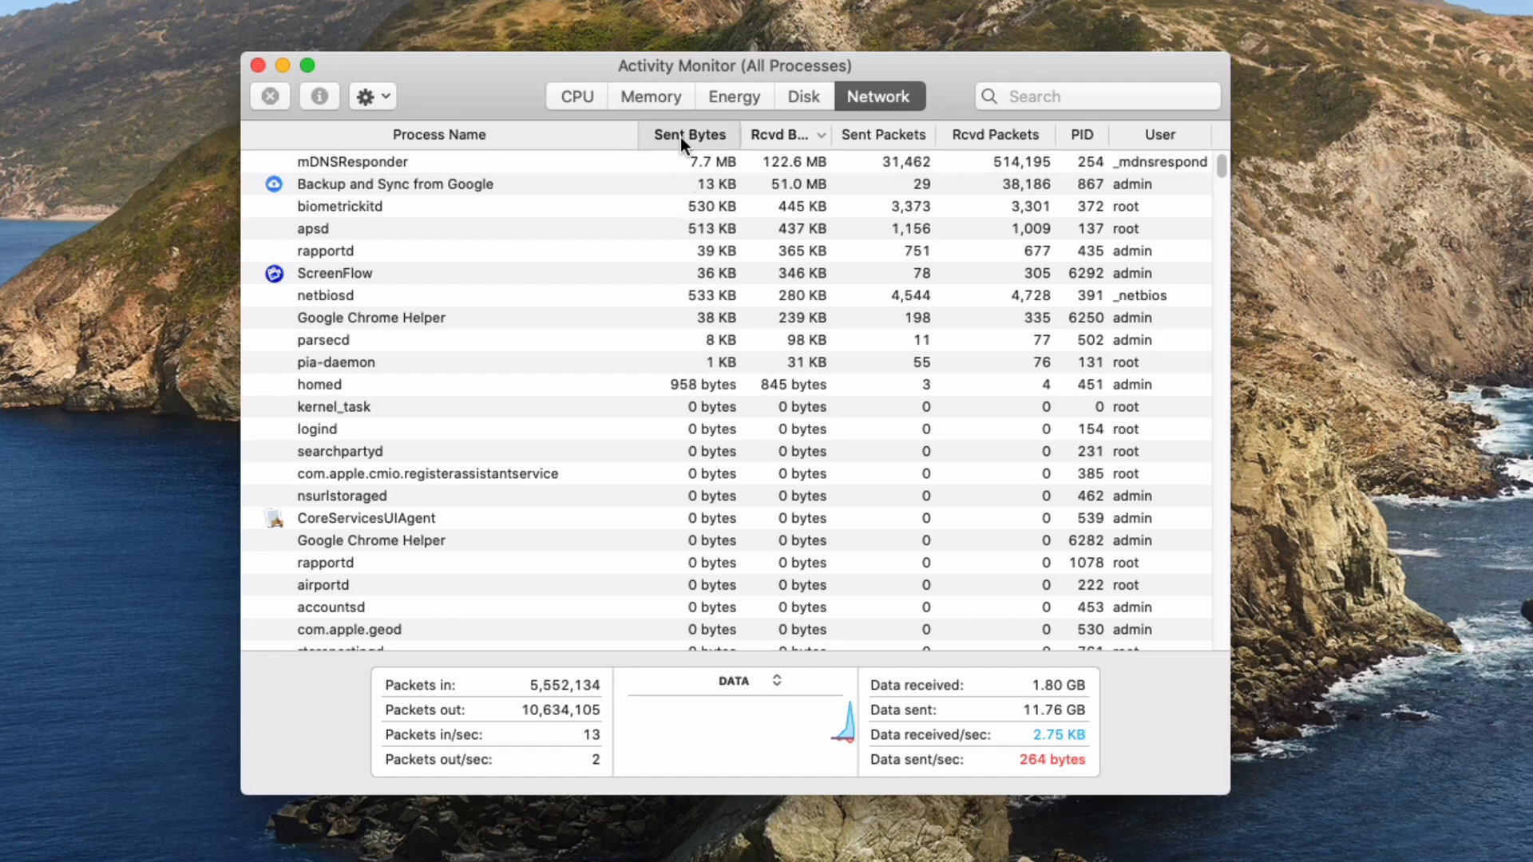
- Sort the network process list by Sent Bytes, largest first
left_click(689, 135)
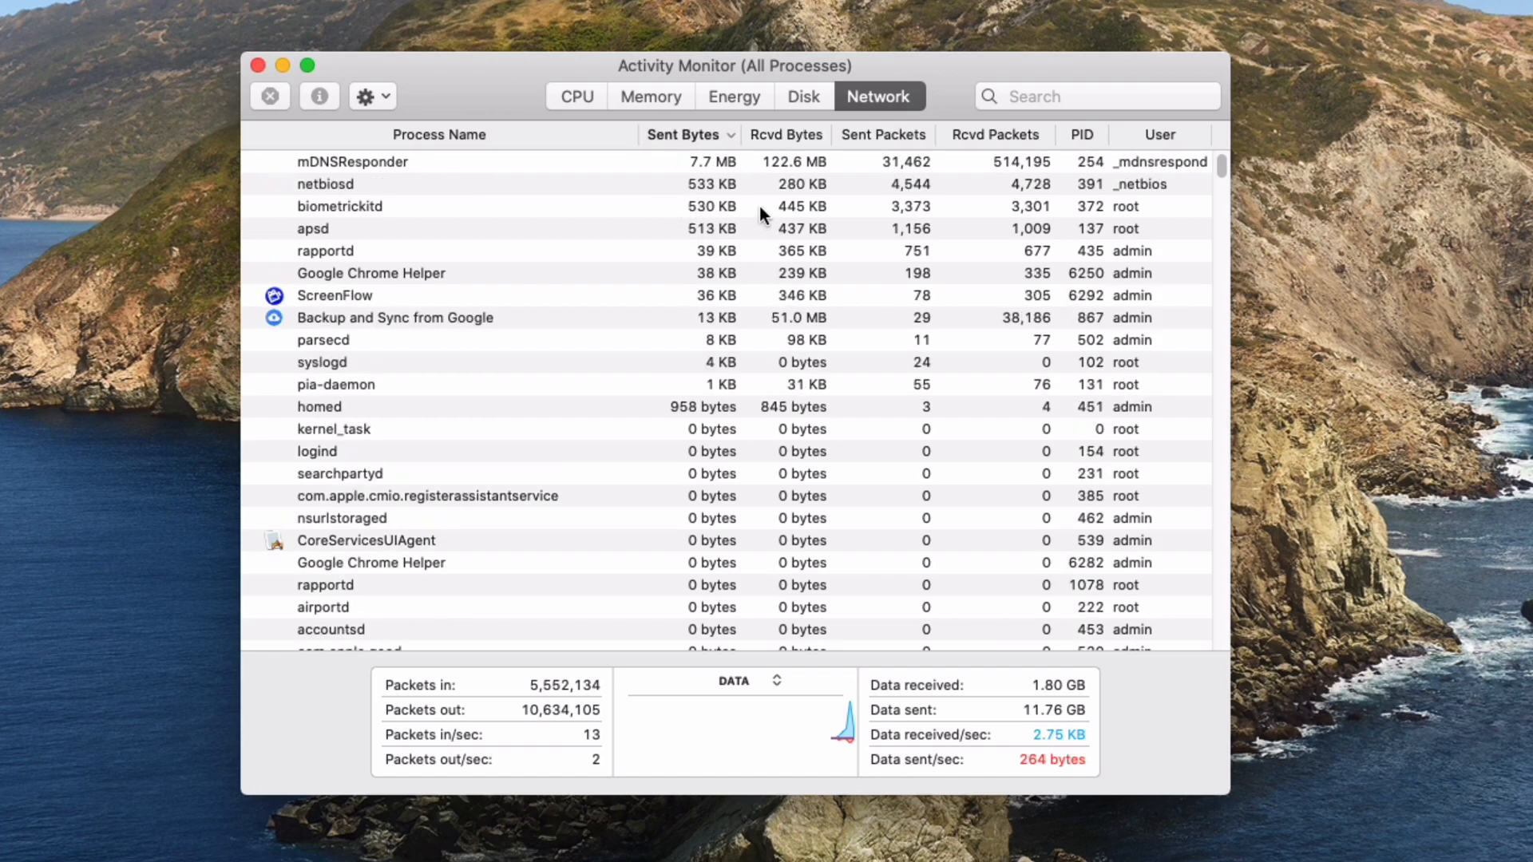
left_click(786, 135)
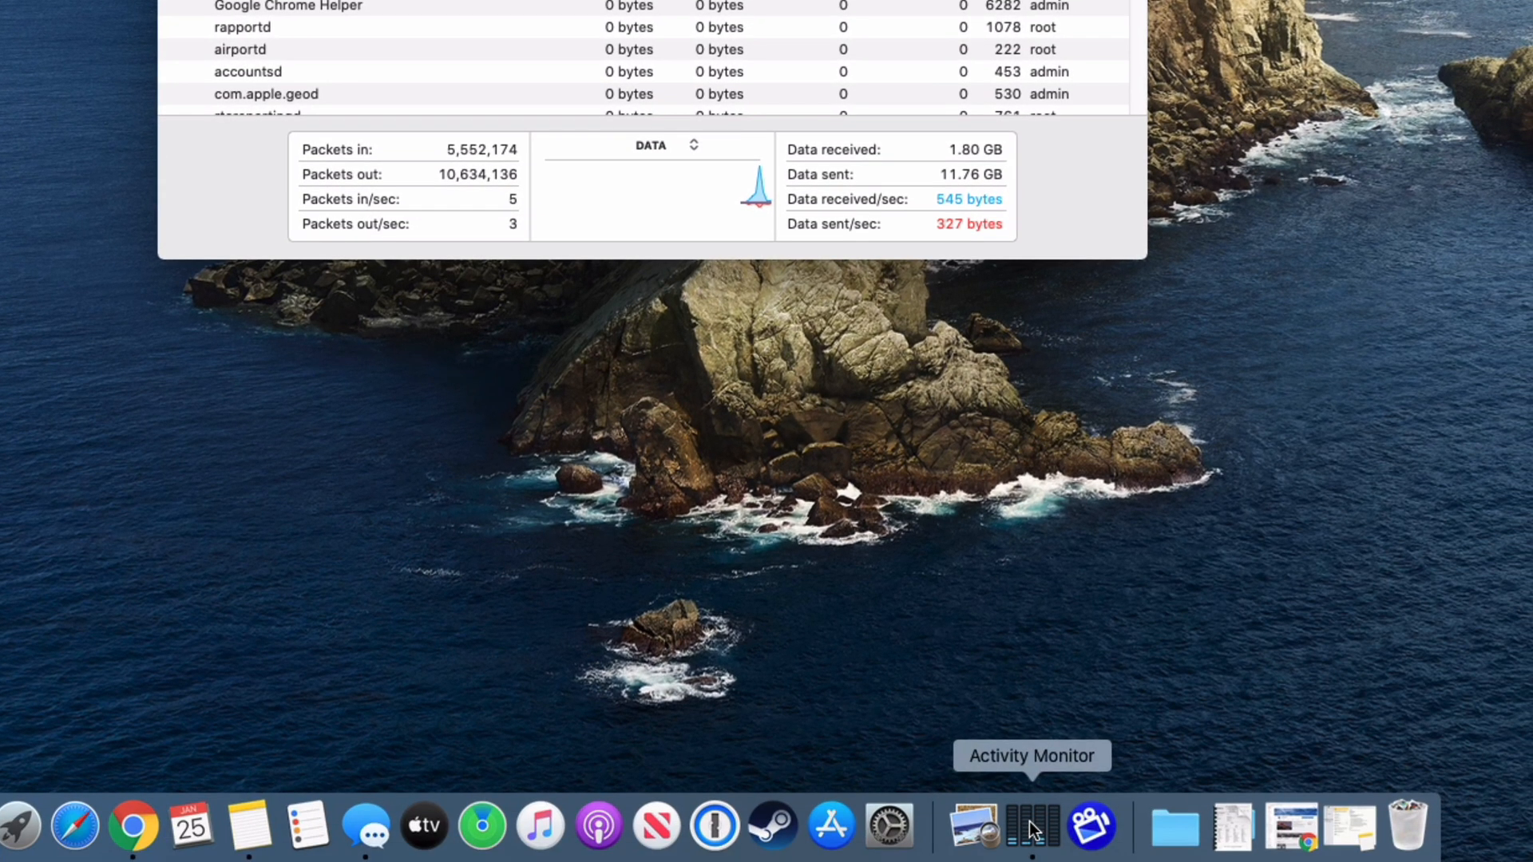
- Set the Dock icon to Show Network Usage and return to the process window
right_click(1026, 830)
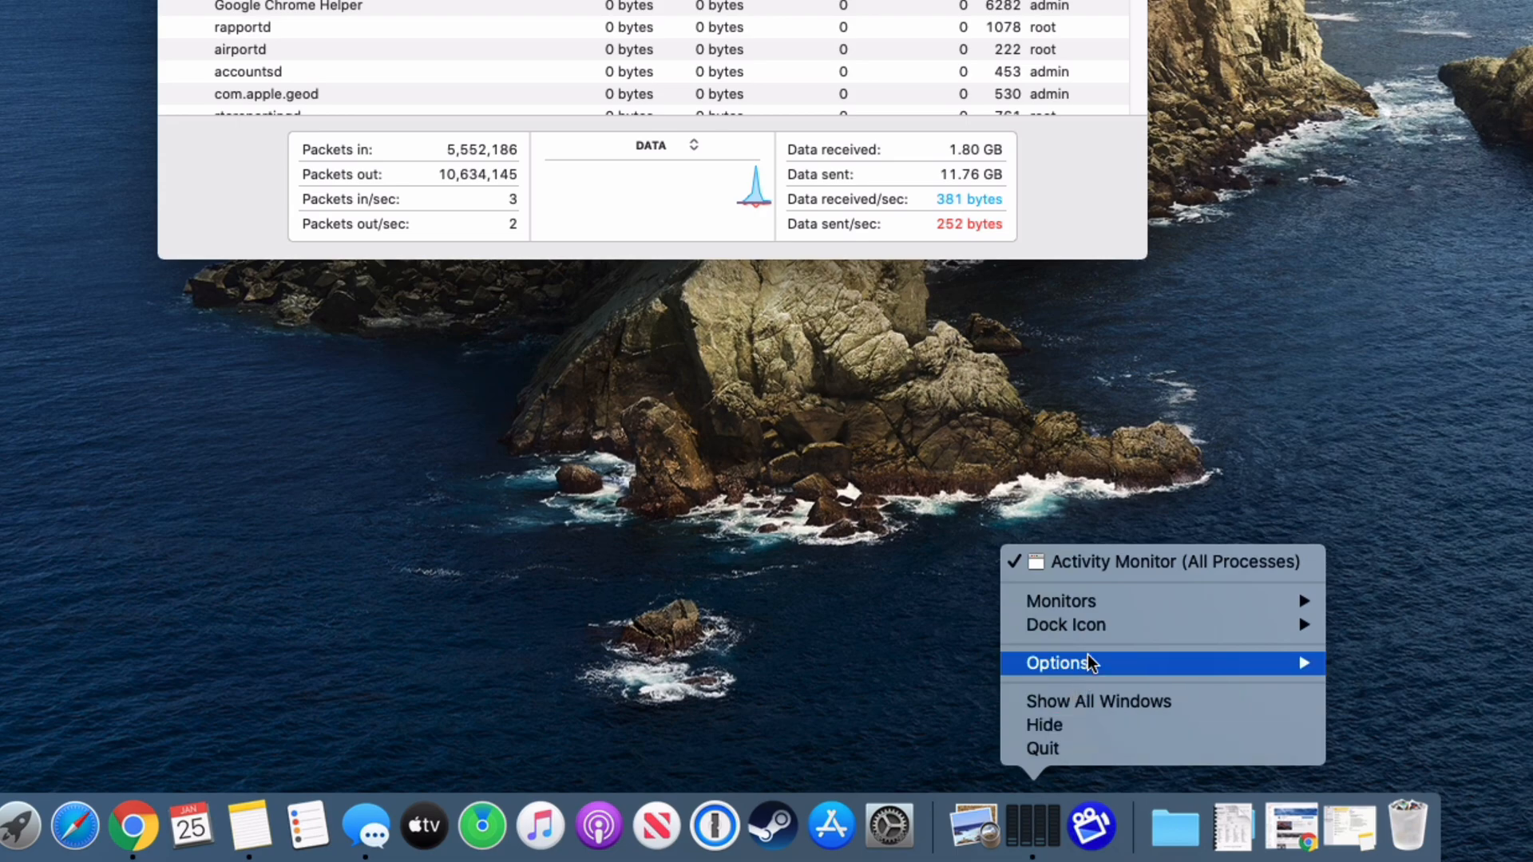
mouse_move(1065, 626)
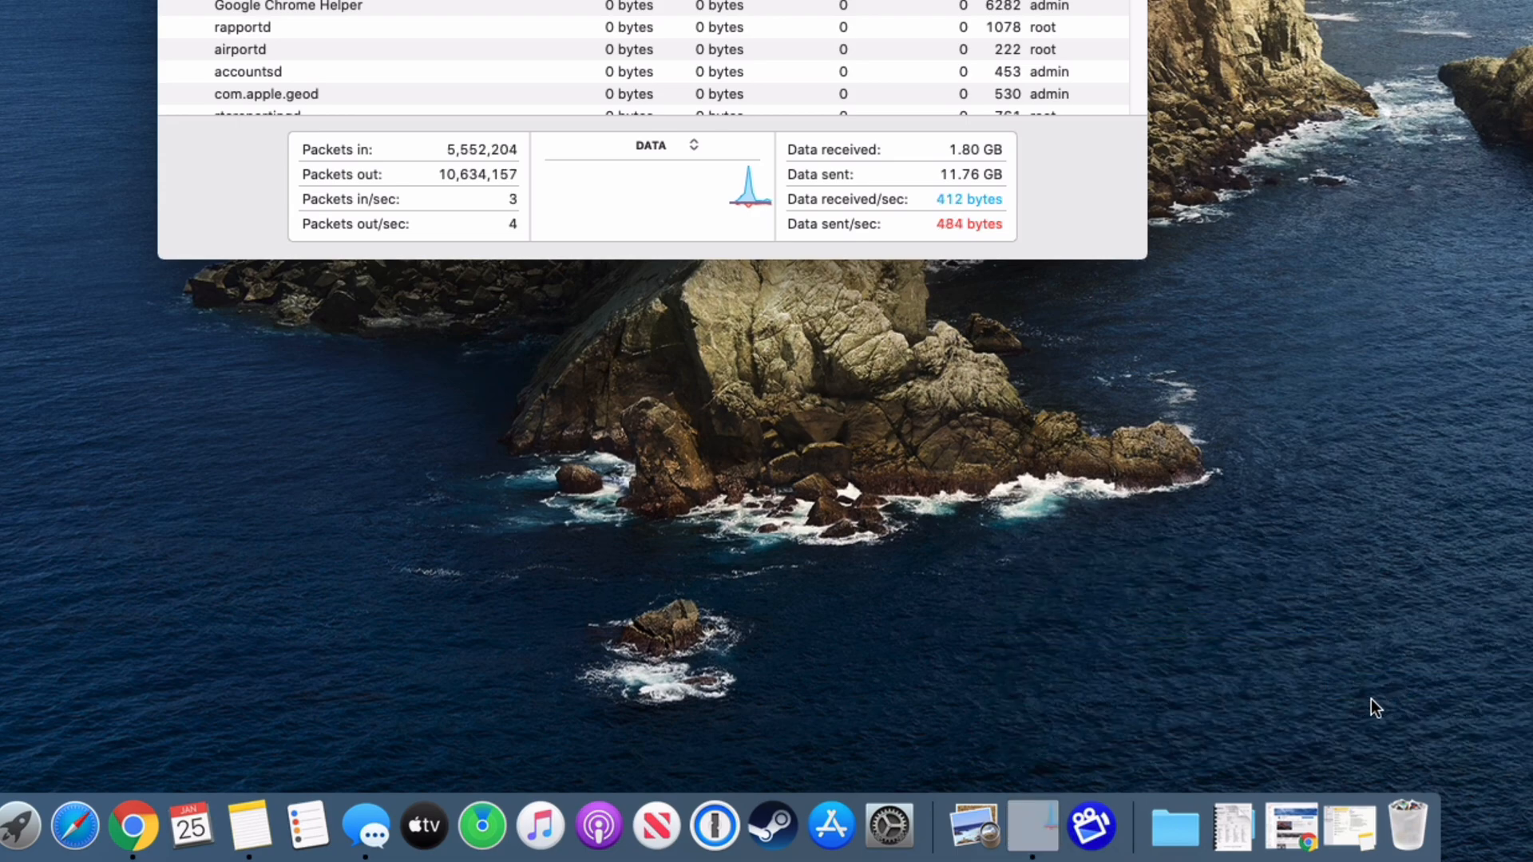
mouse_move(1032, 837)
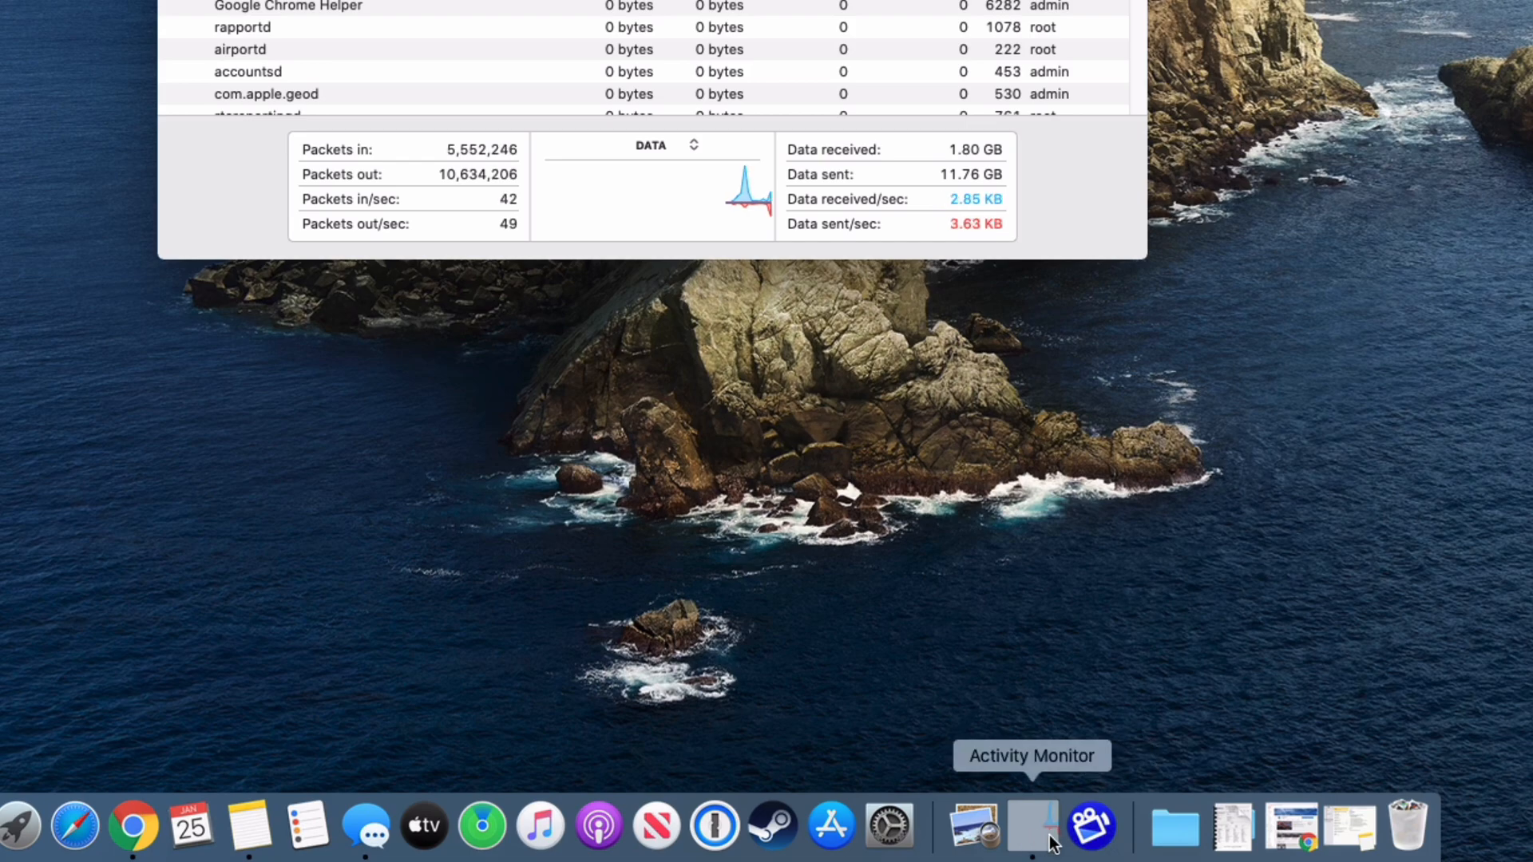
left_click(1032, 826)
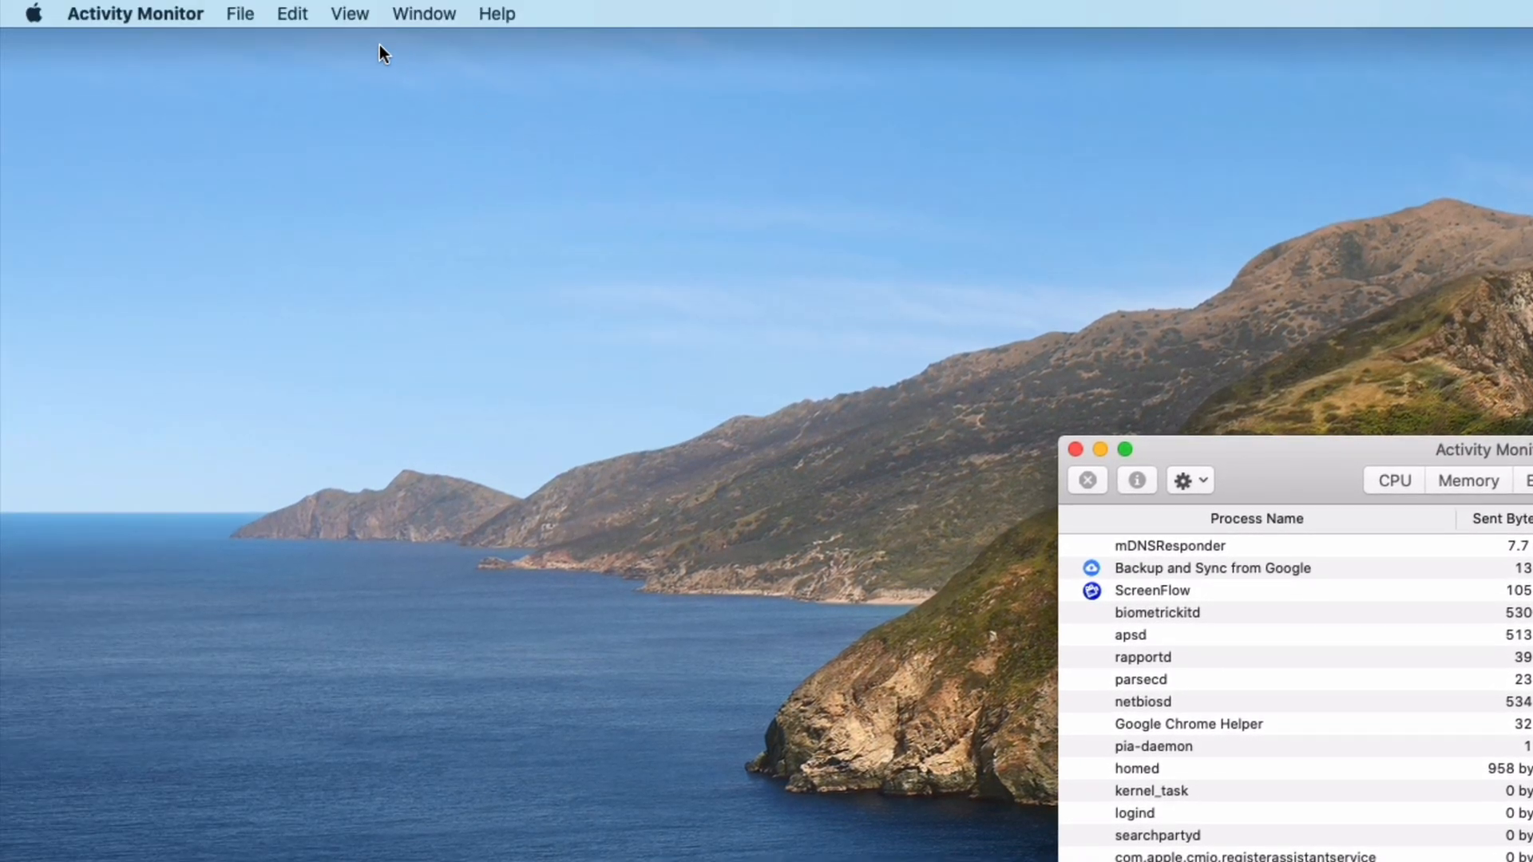
- Set View > Update Frequency to Normally (5 sec)
left_click(369, 13)
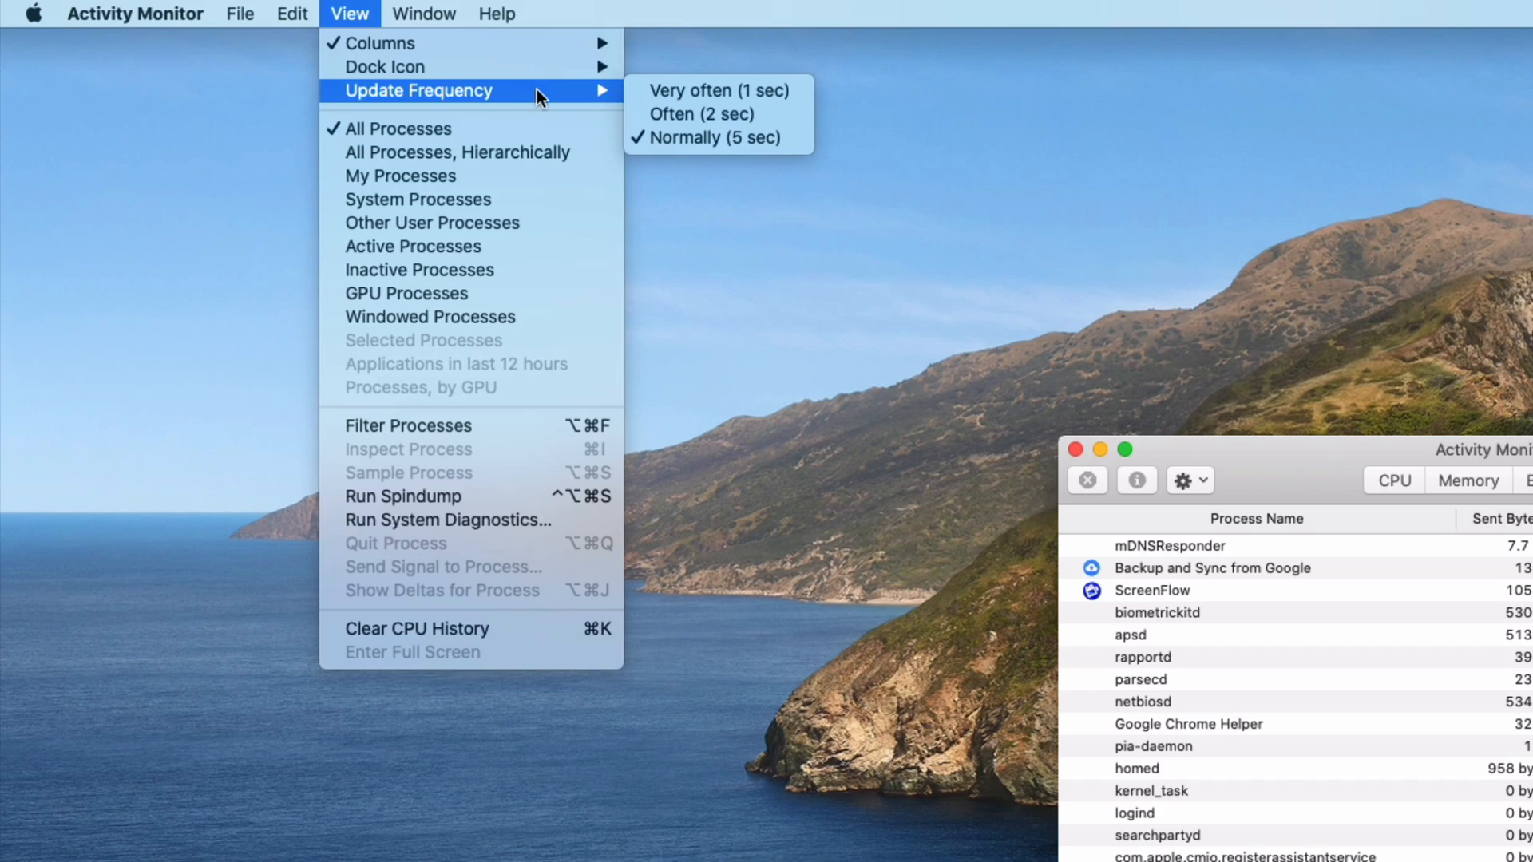
mouse_move(700, 148)
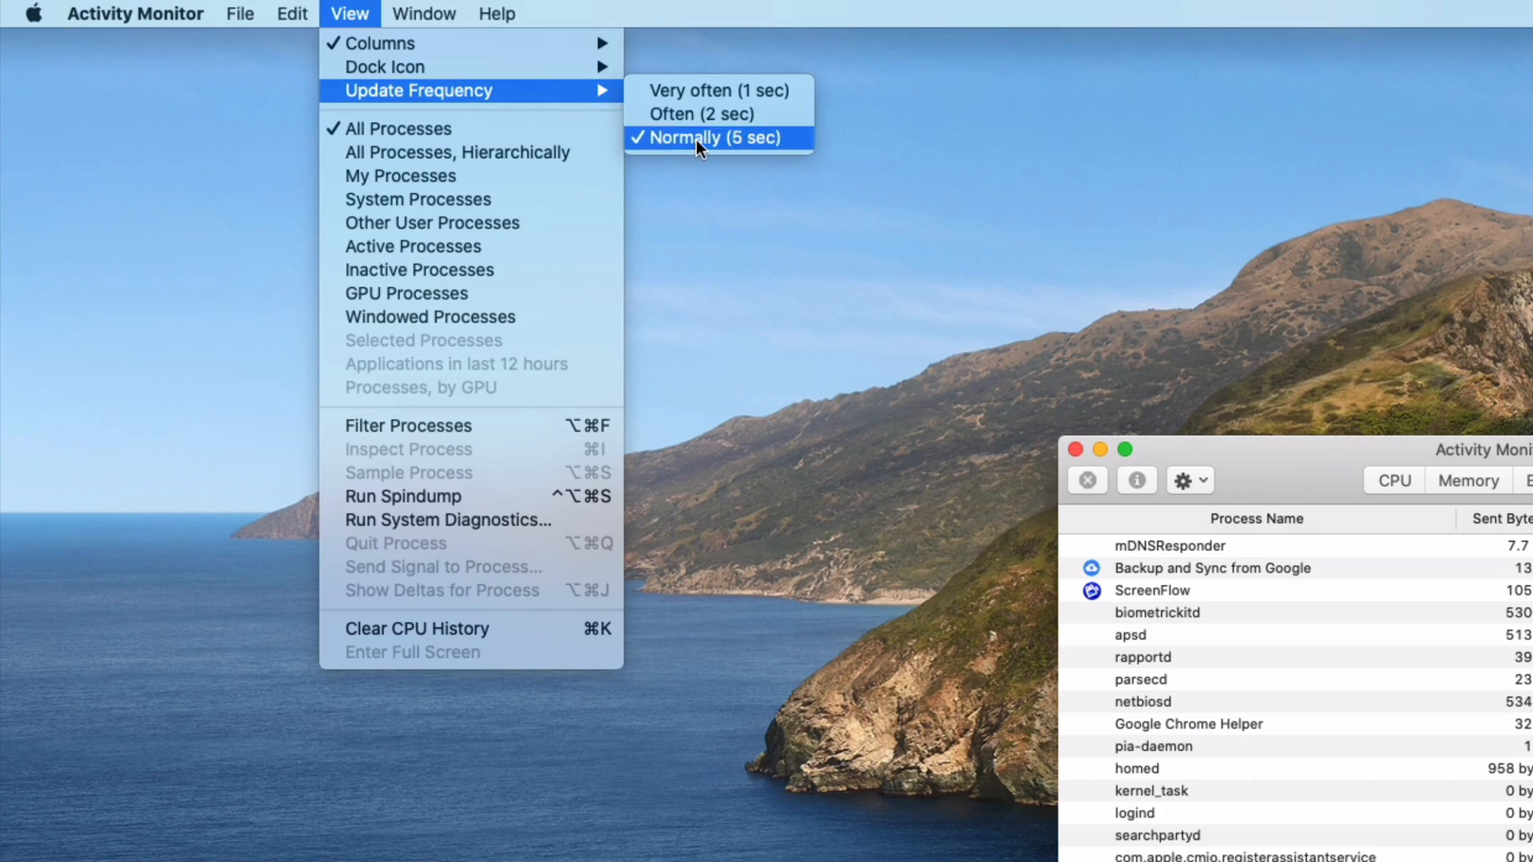
mouse_move(755, 152)
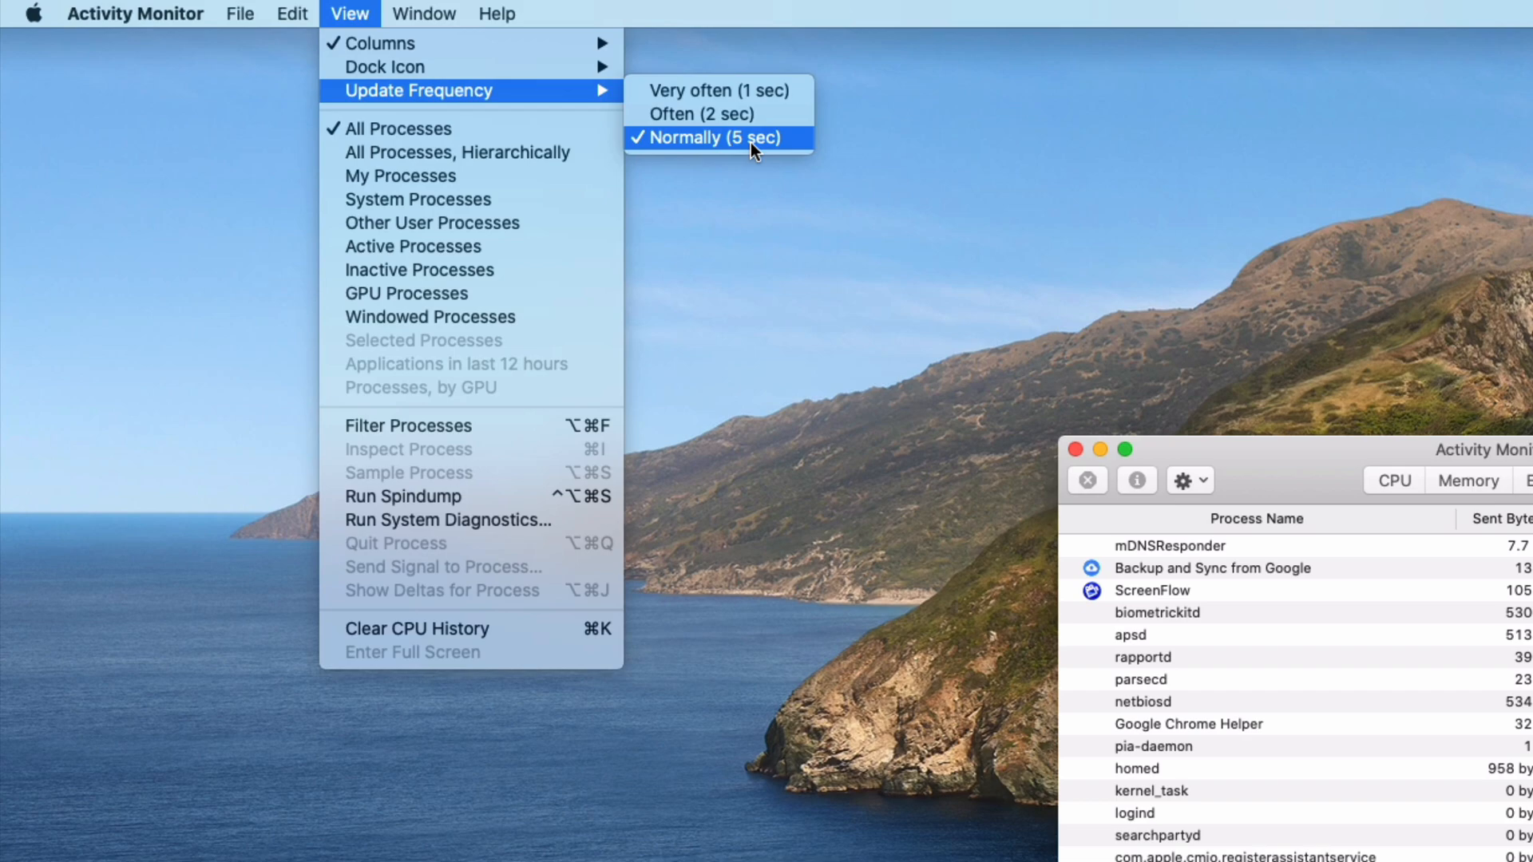
left_click(719, 137)
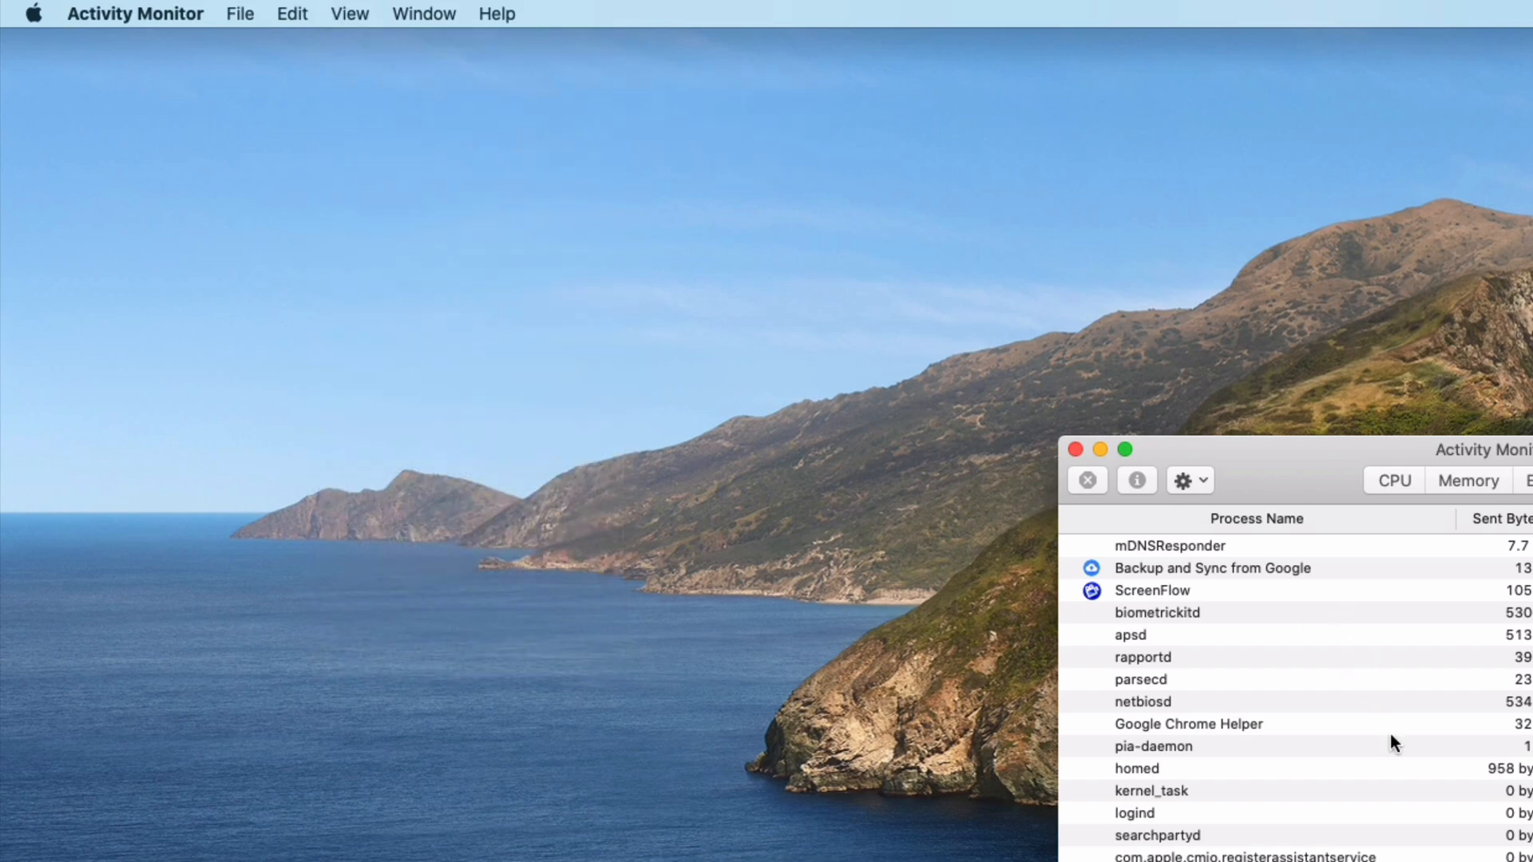